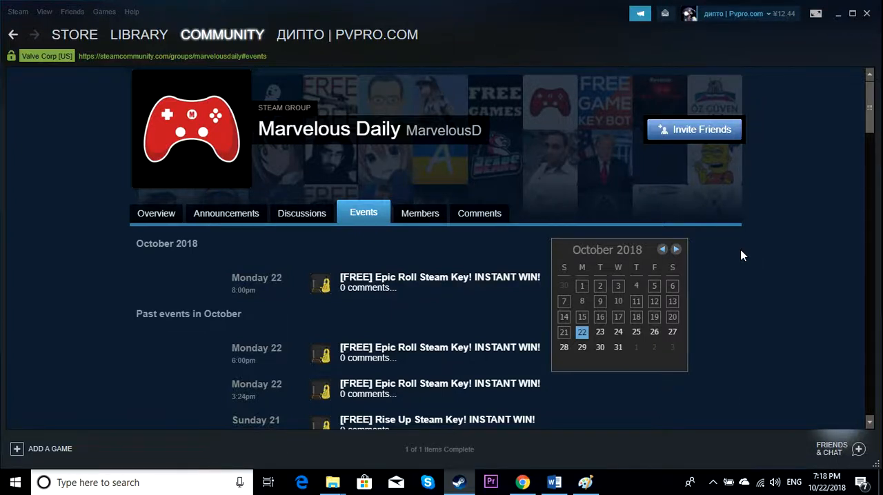
mouse_move(113, 248)
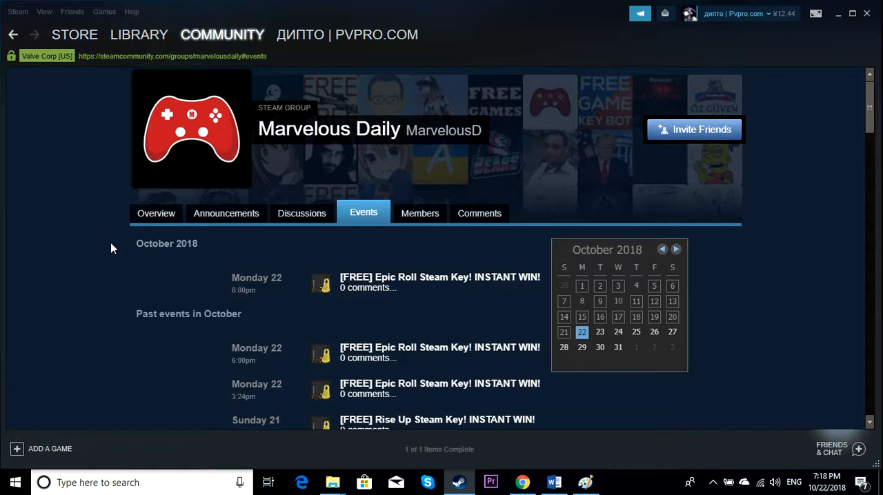
Dismiss the Report Violation dialog on the Marvelous Daily group page without submitting it.
scroll("down", 3)
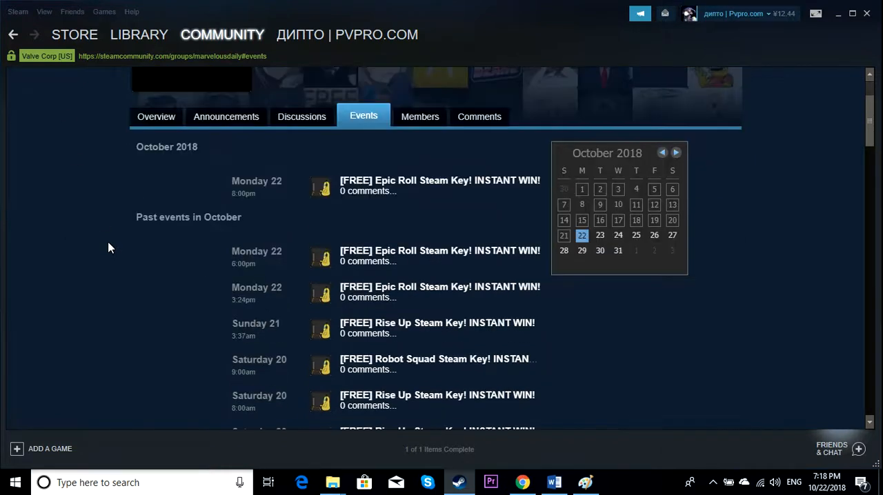
scroll("down", 3)
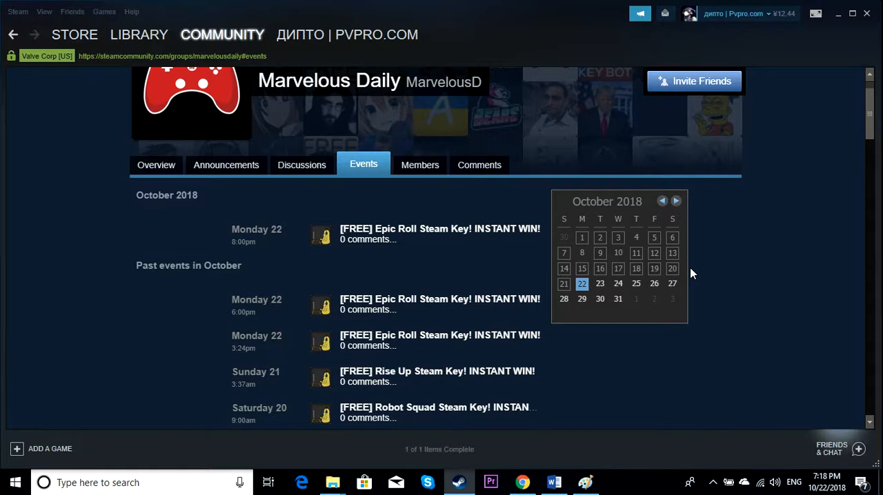
mouse_move(54, 215)
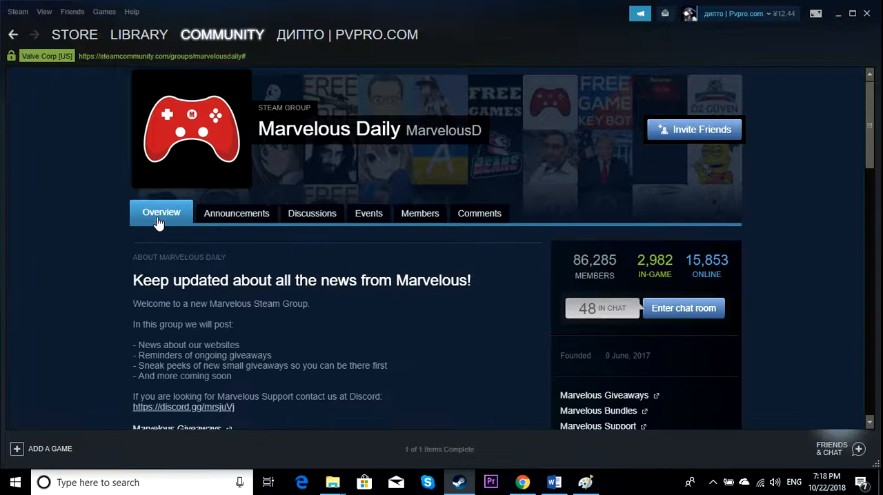
scroll("down", 3)
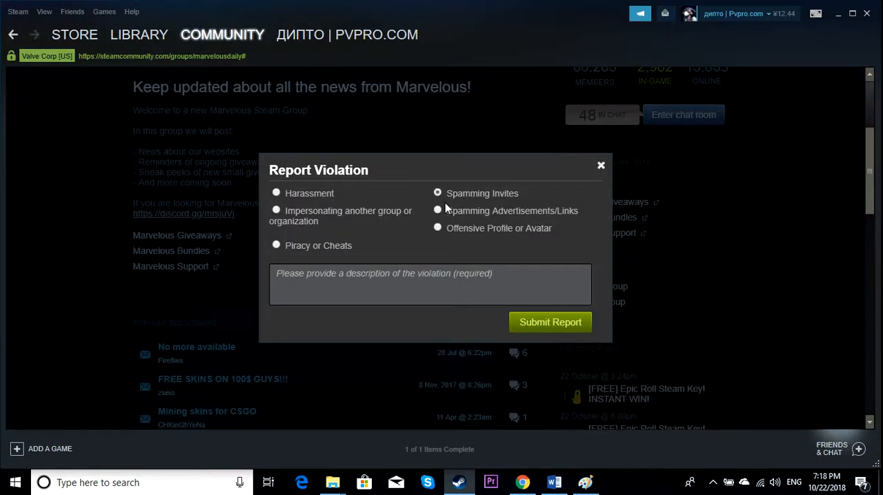
mouse_move(601, 178)
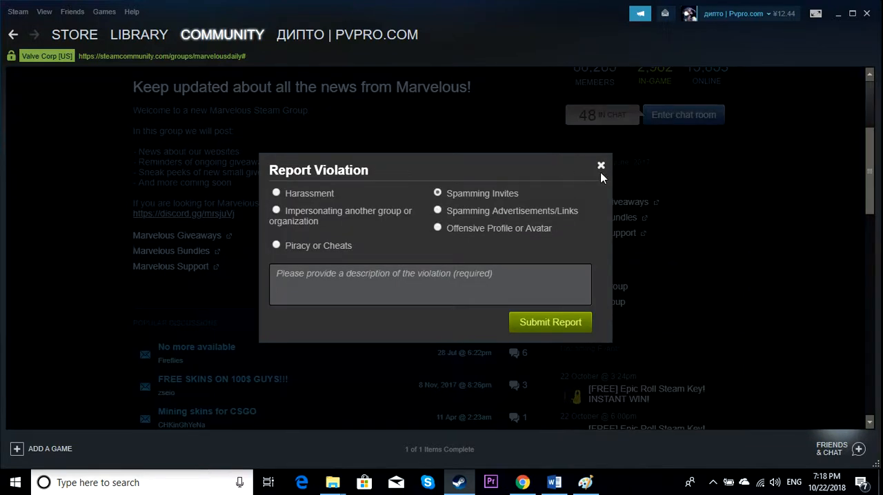
left_click(600, 166)
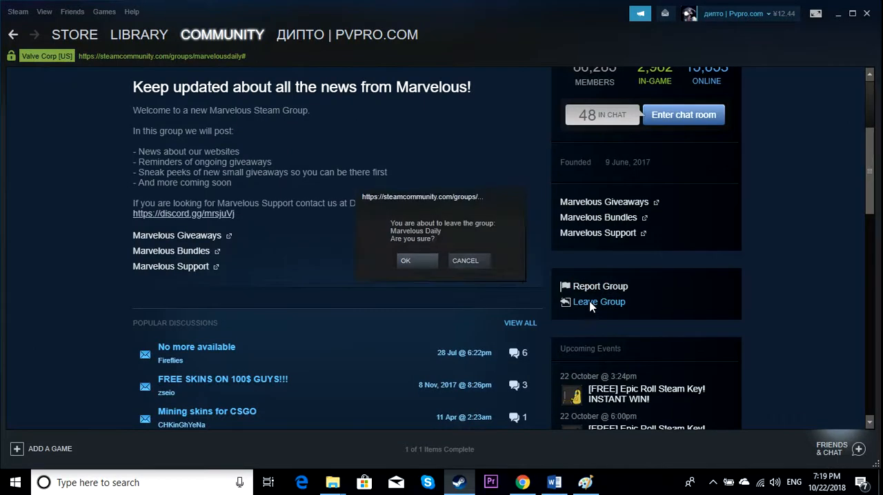
mouse_move(464, 259)
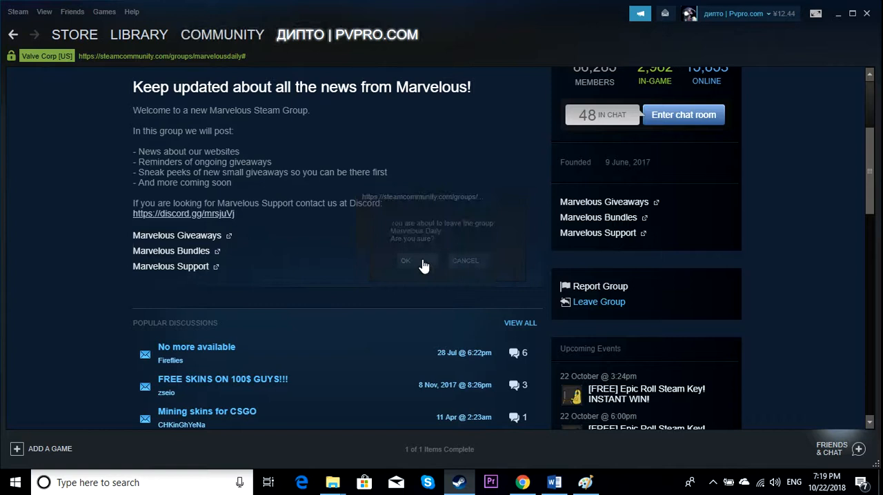
Confirm leaving the Marvelous Daily group with OK.
left_click(406, 261)
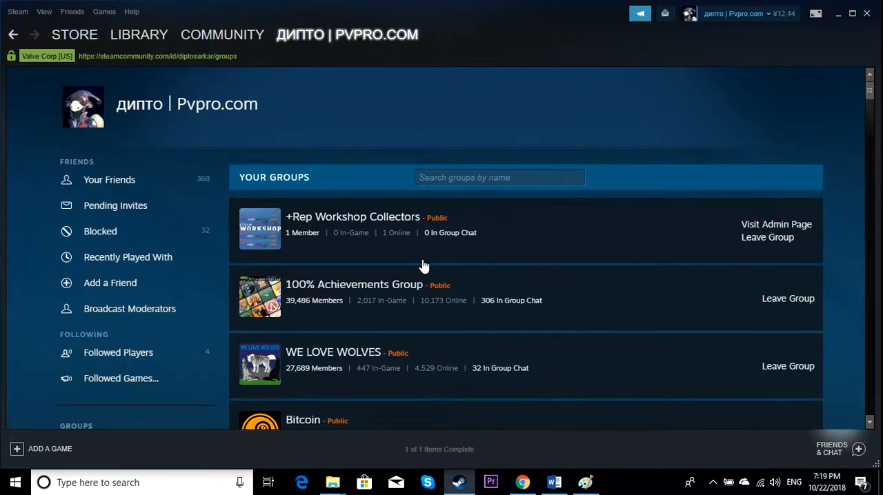
Review the Your Groups list end to end and focus the group search box.
scroll("down", 3)
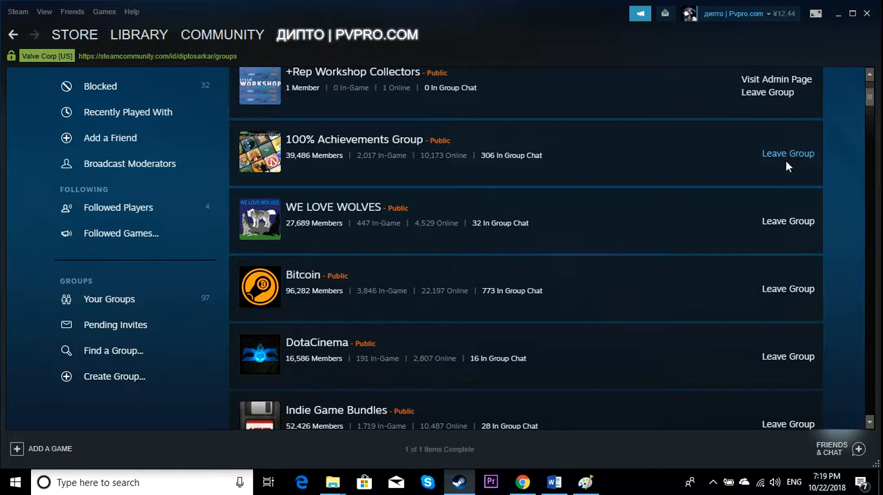
scroll("down", 3)
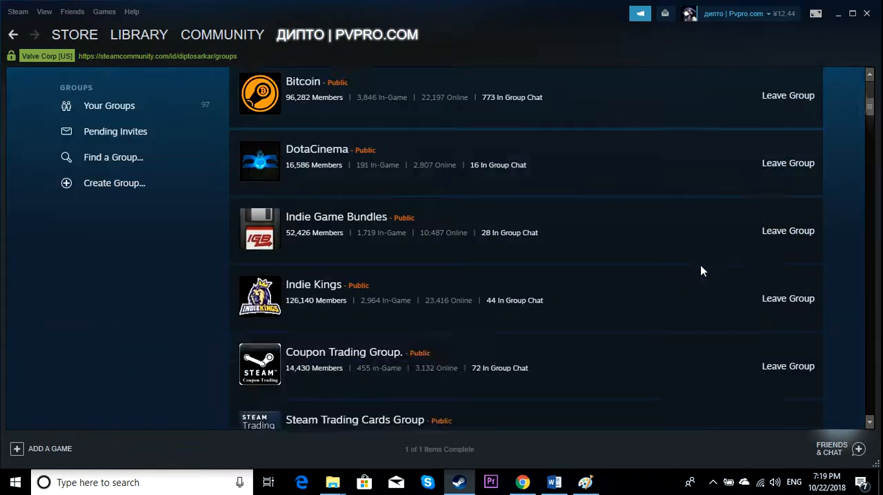
scroll("down", 3)
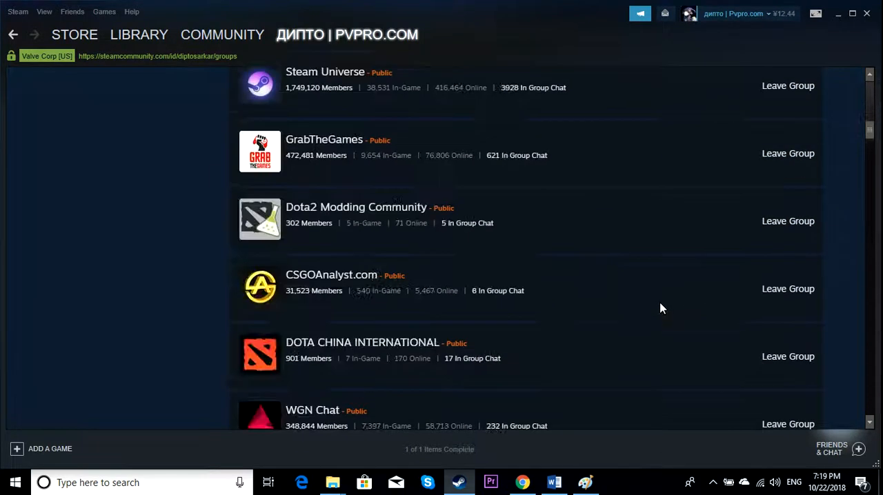
scroll("down", 3)
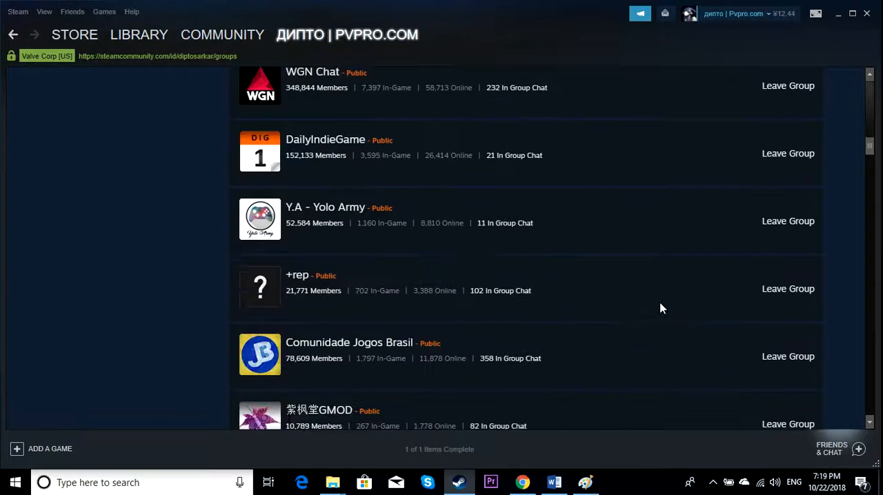
scroll("down", 3)
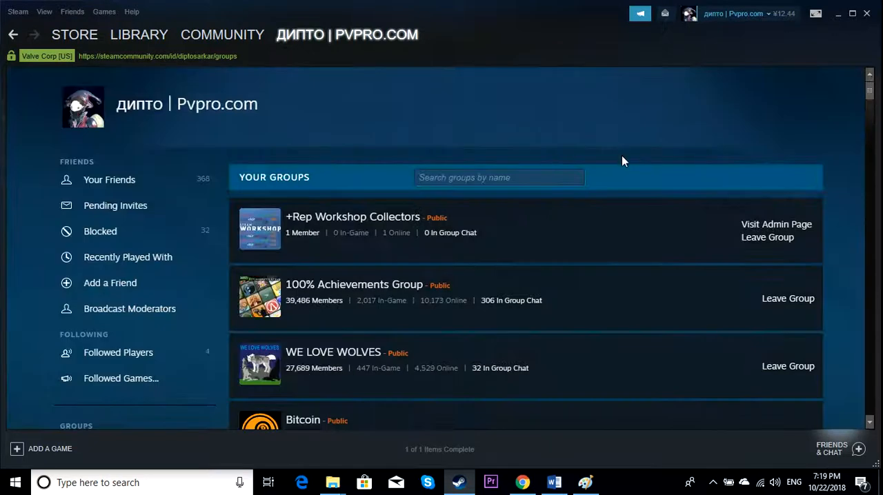
mouse_move(735, 257)
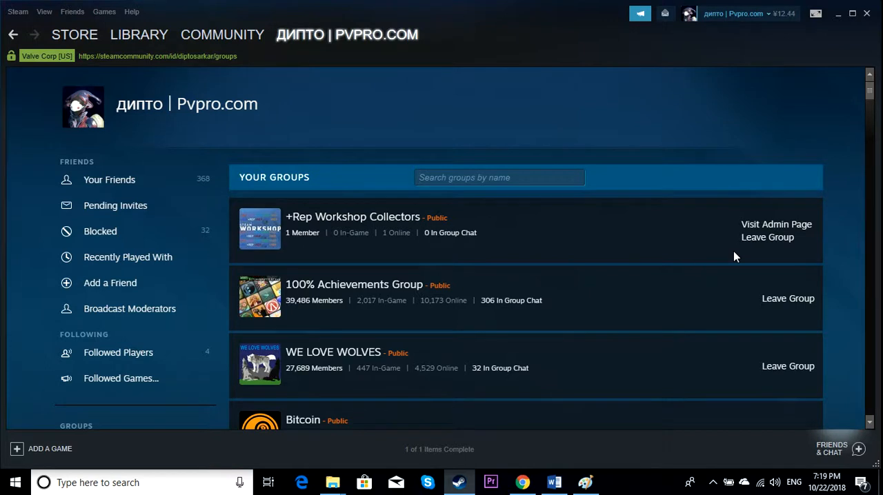
left_click(500, 176)
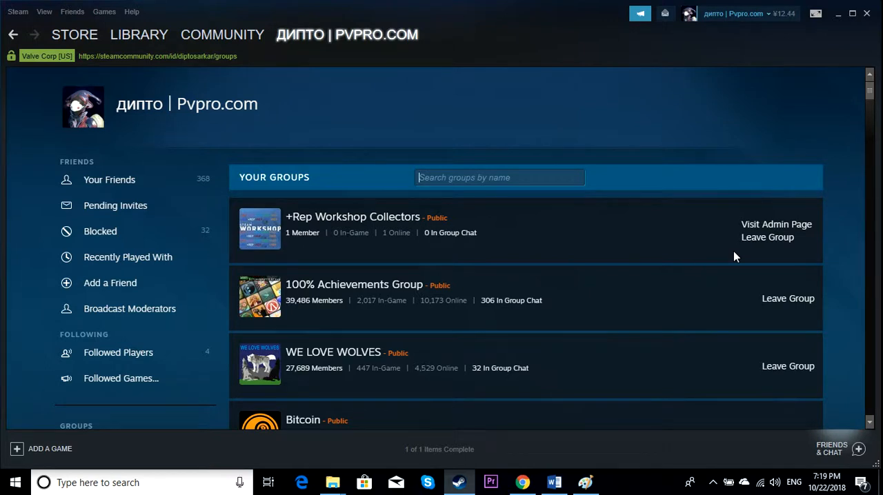